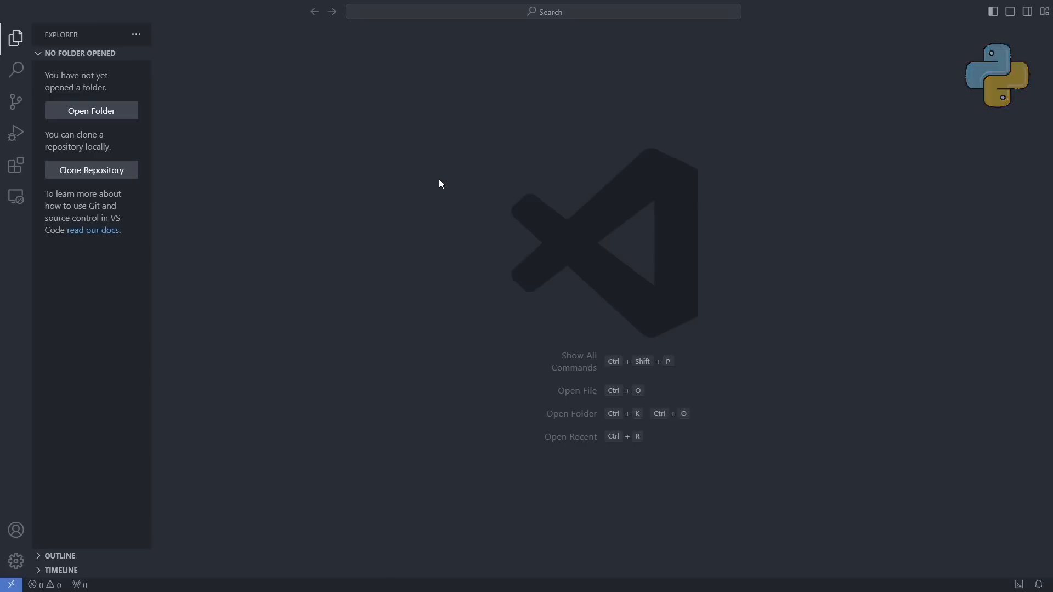
mouse_move(94, 113)
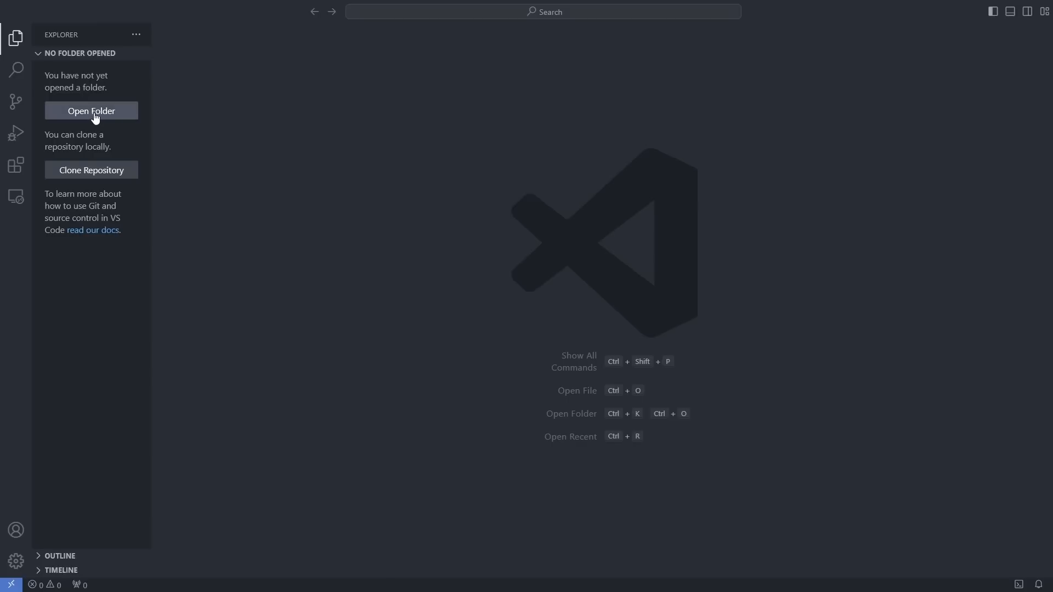
Create a new 'python' folder on the Desktop and select it as the workspace folder
click(91, 110)
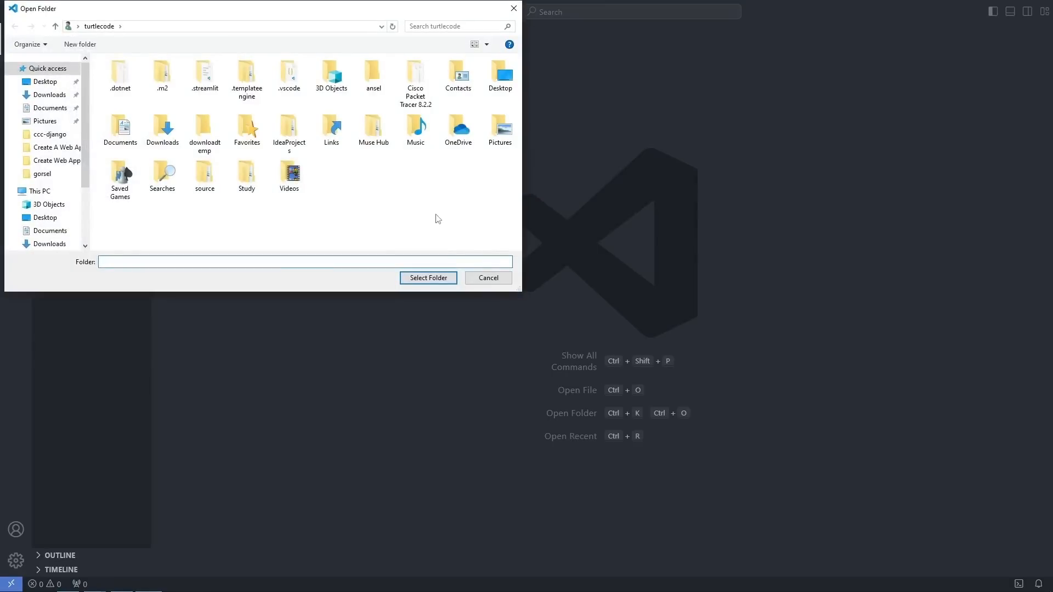
click(45, 81)
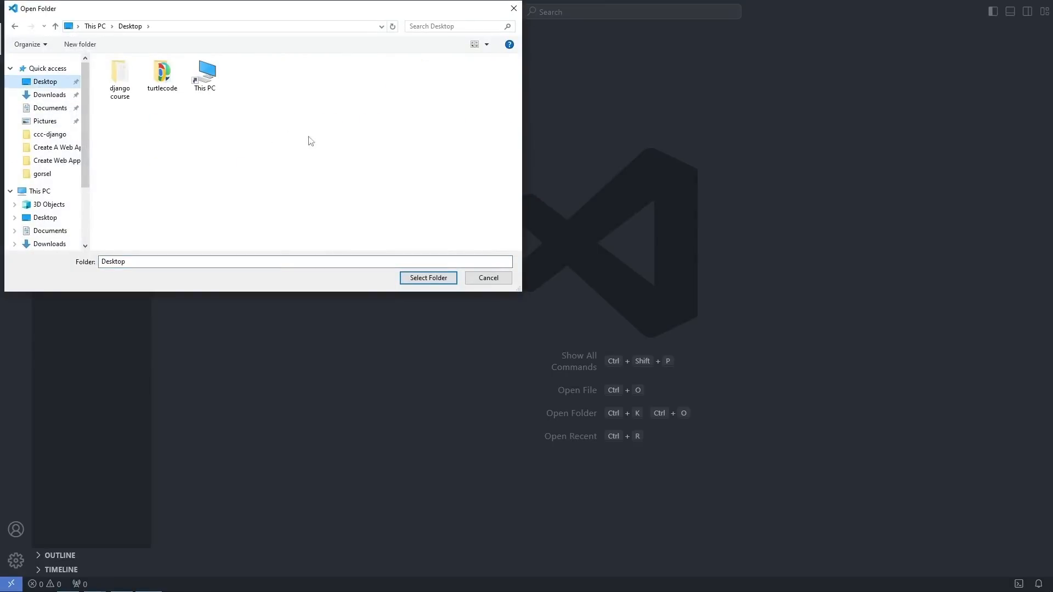
right_click(311, 141)
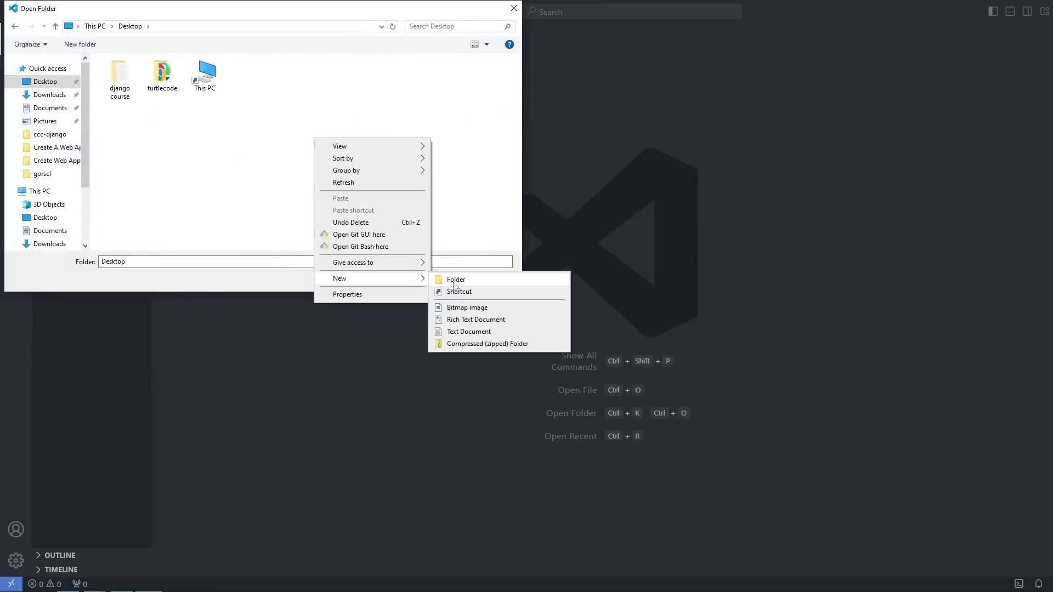
click(456, 279)
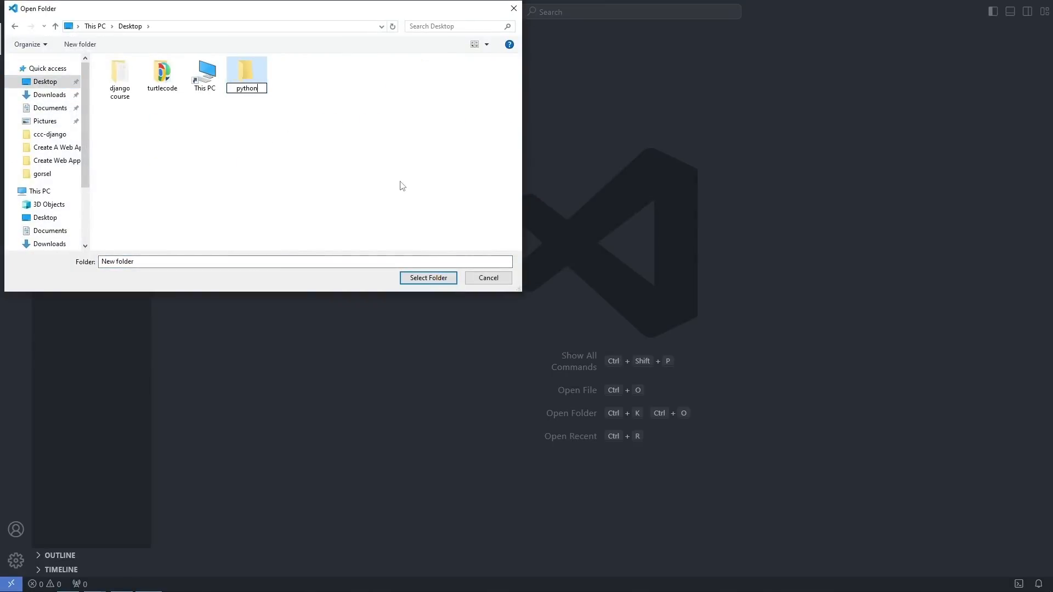
click(246, 71)
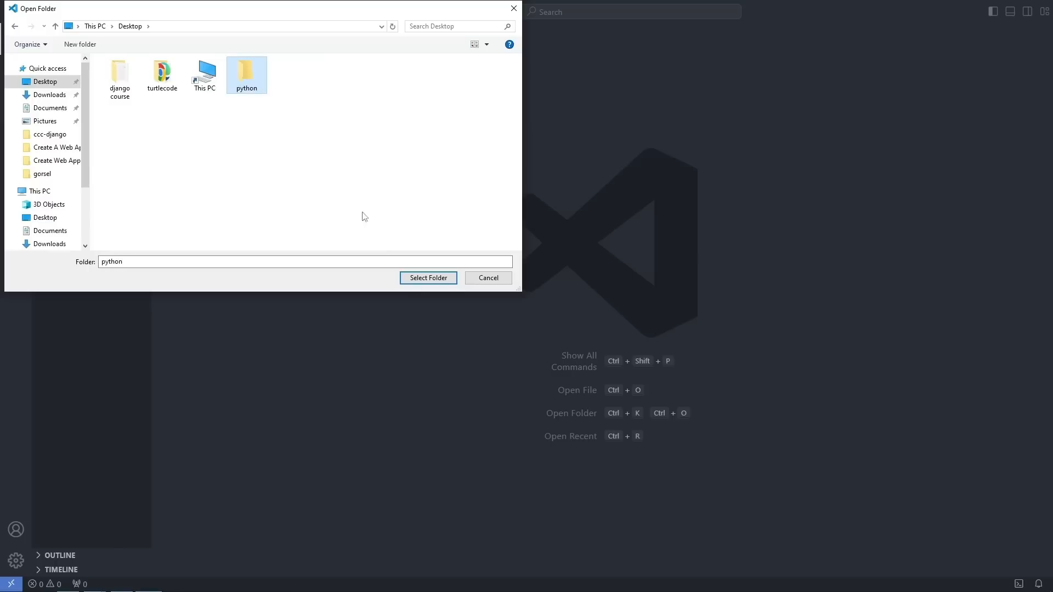
click(428, 278)
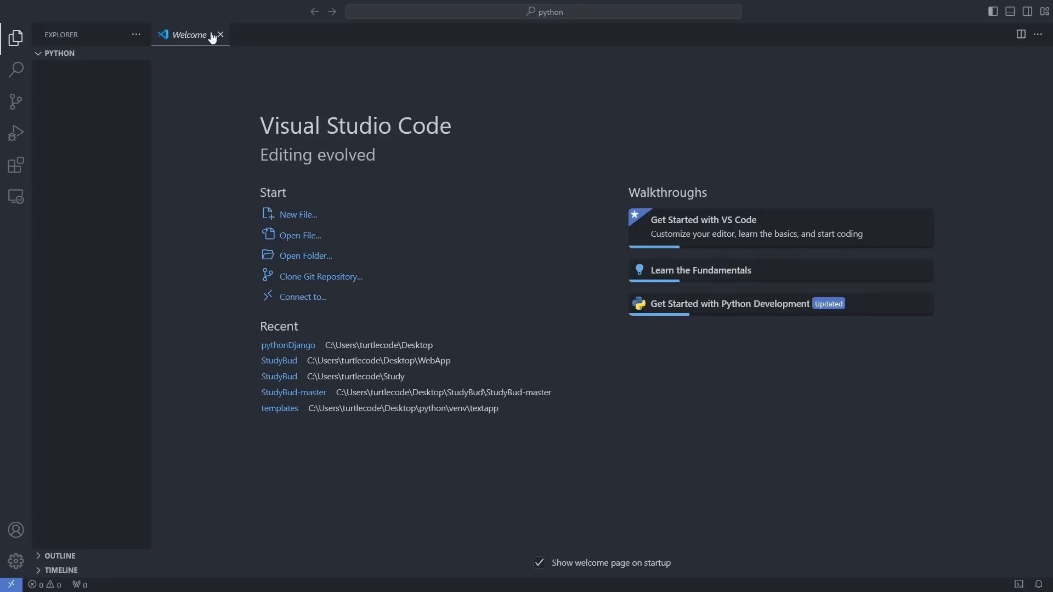
Close the Welcome tab
click(221, 34)
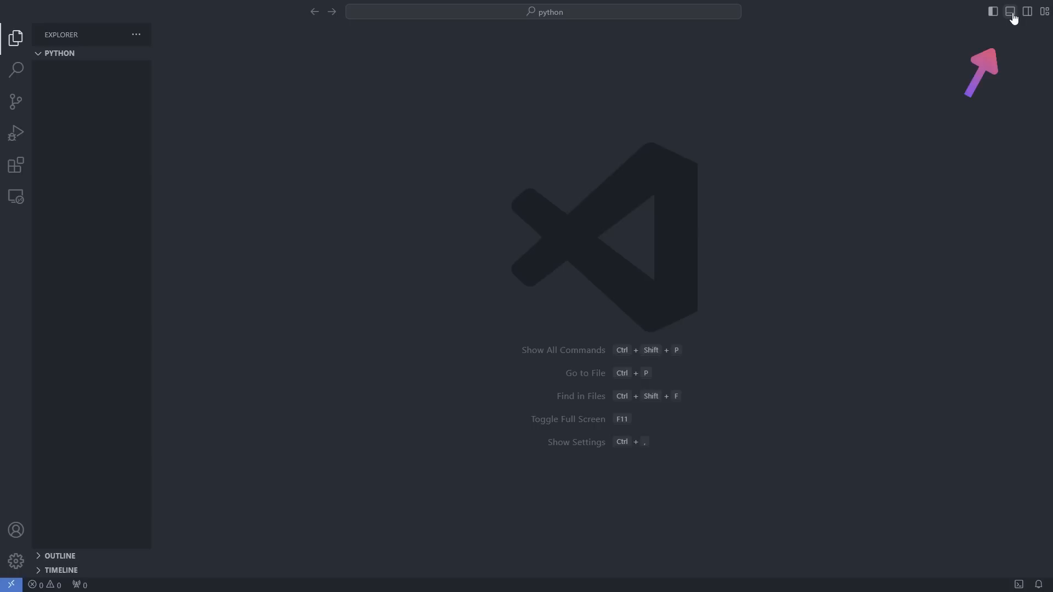
Open the terminal, run 'python -m venv venv', and expand the new venv folder
click(1010, 12)
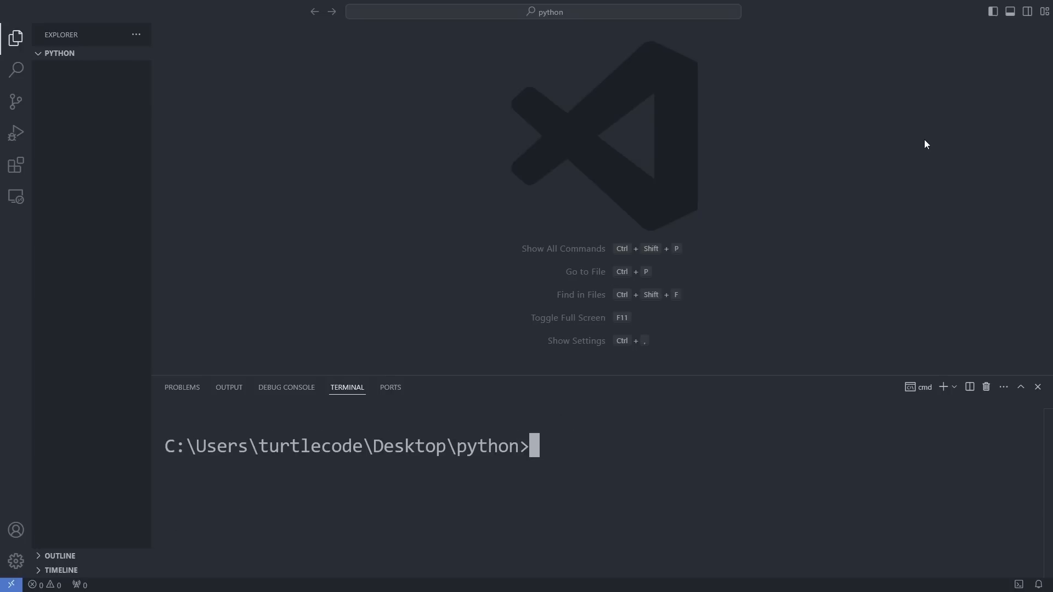
text(python -m ve)
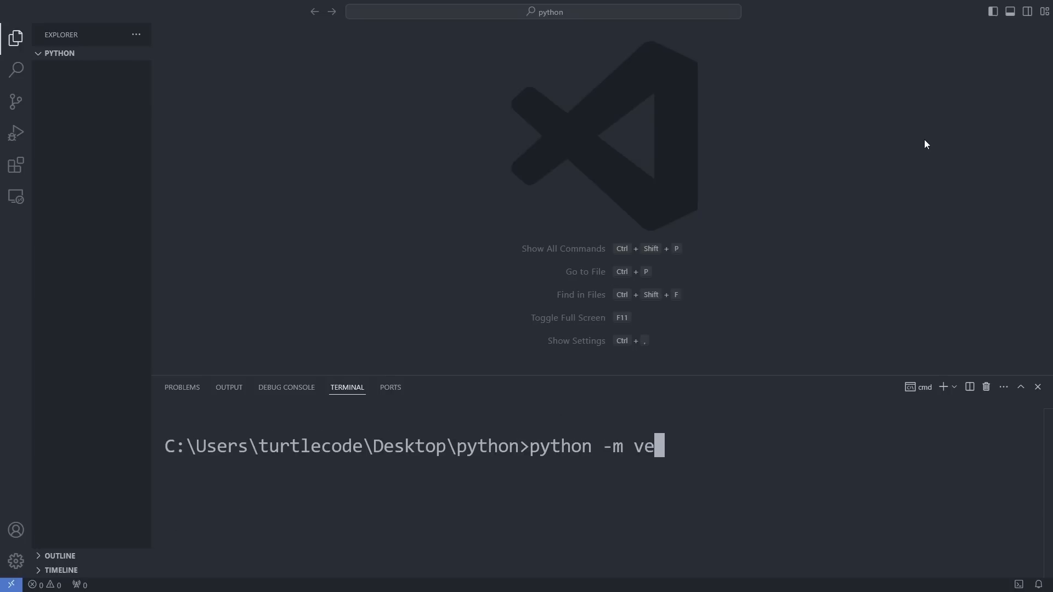
text(nv venv)
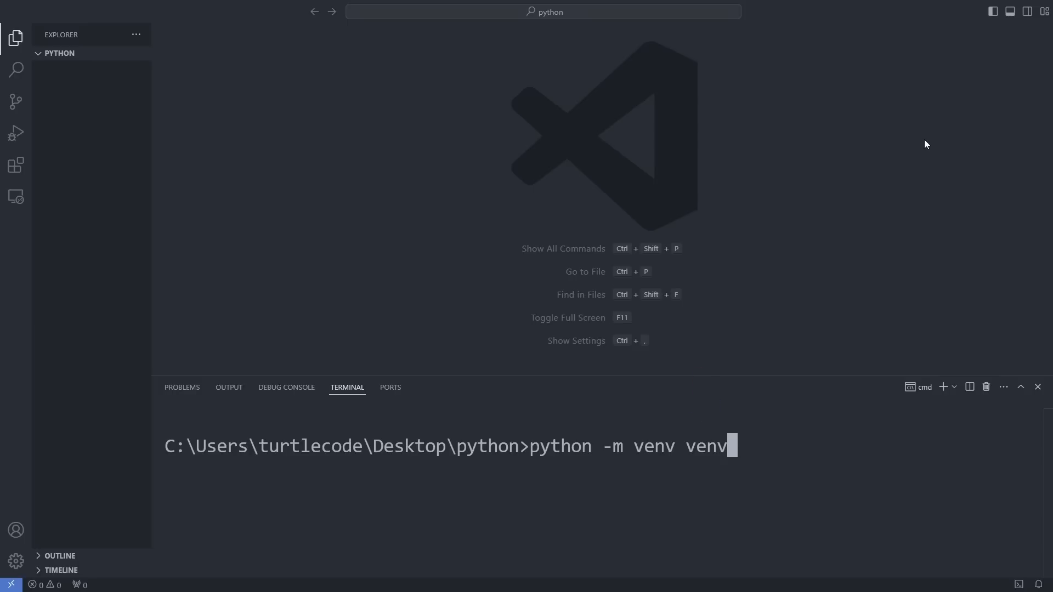
key(Enter)
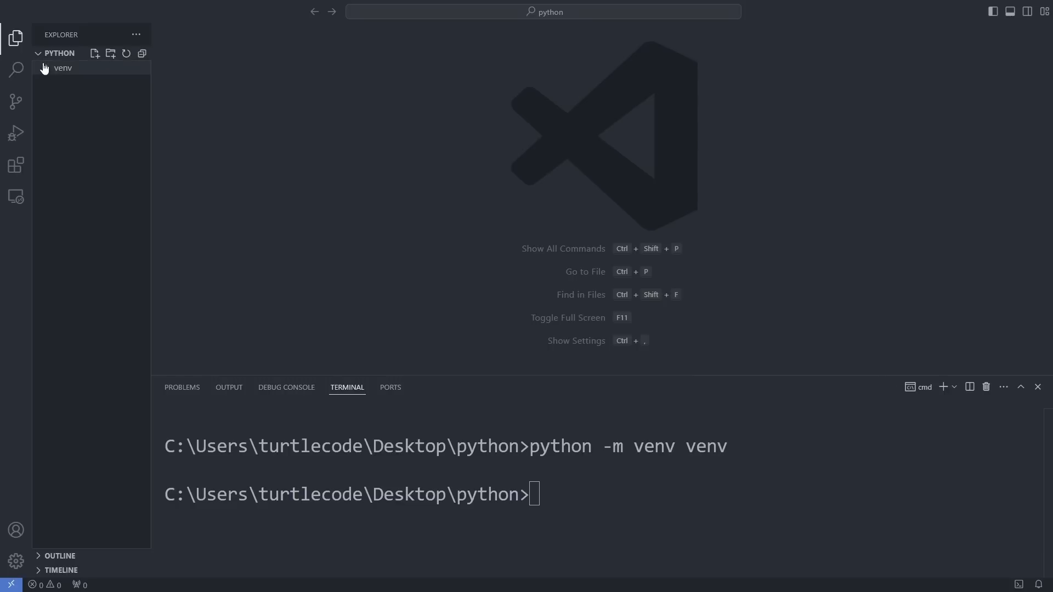
click(63, 67)
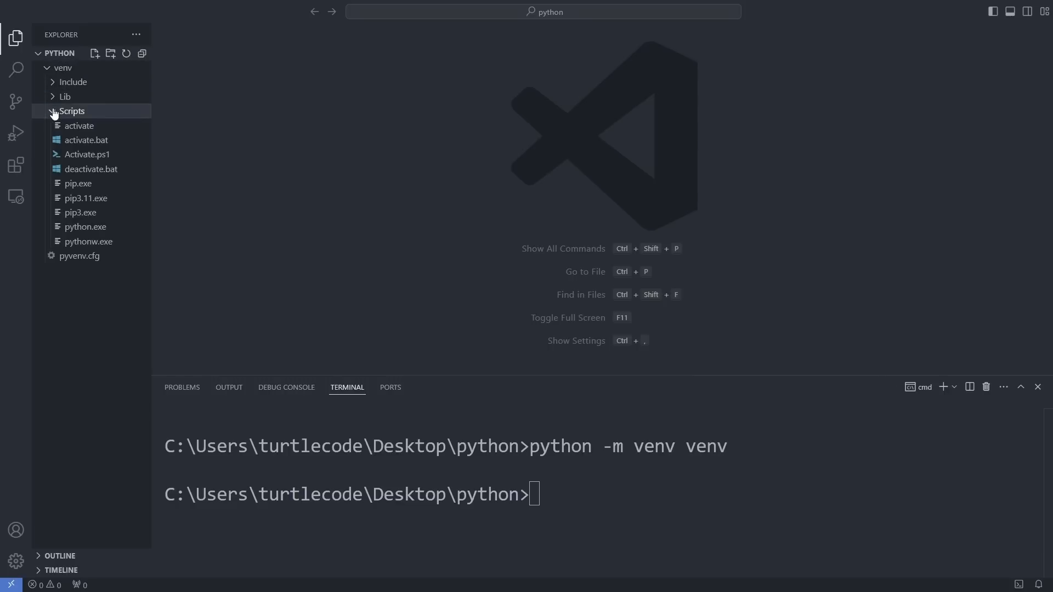
mouse_move(74, 140)
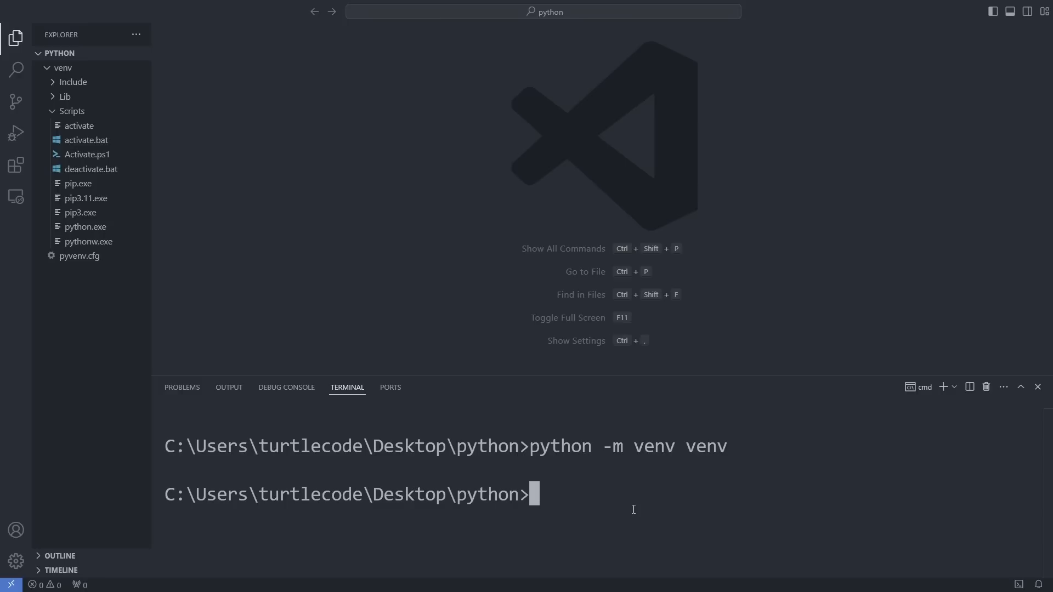
Run cd venv, cd Scripts, cls and activate so the prompt shows (venv)
text(cd venv)
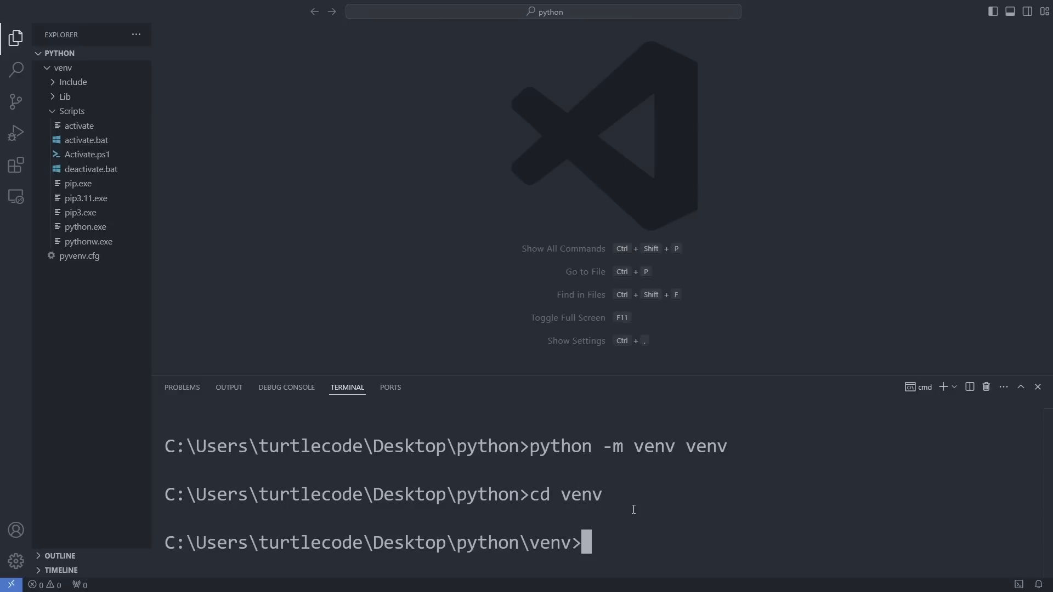
text(cd Scripts)
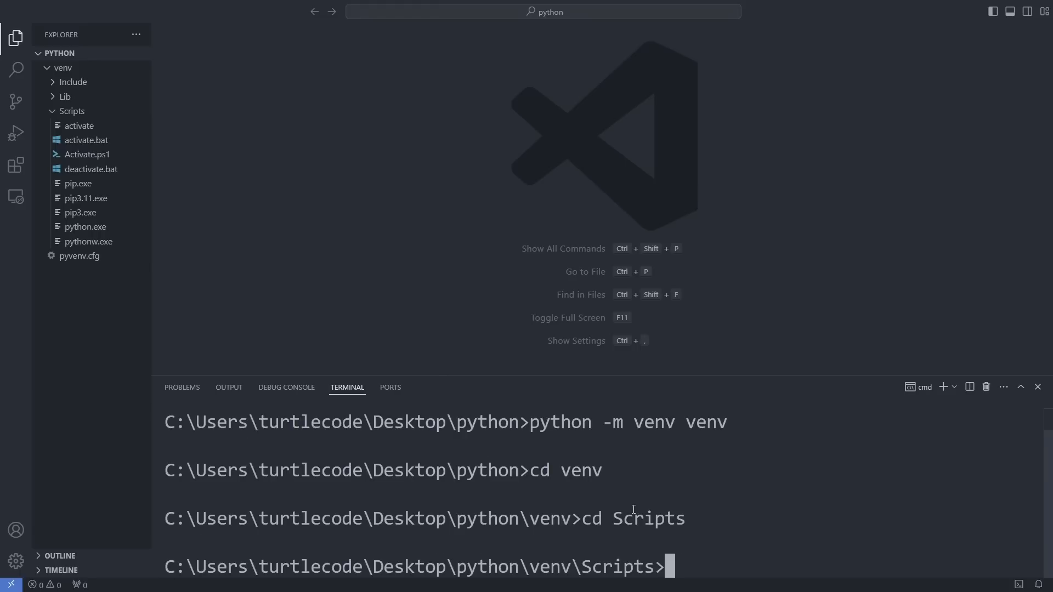
text(cls)
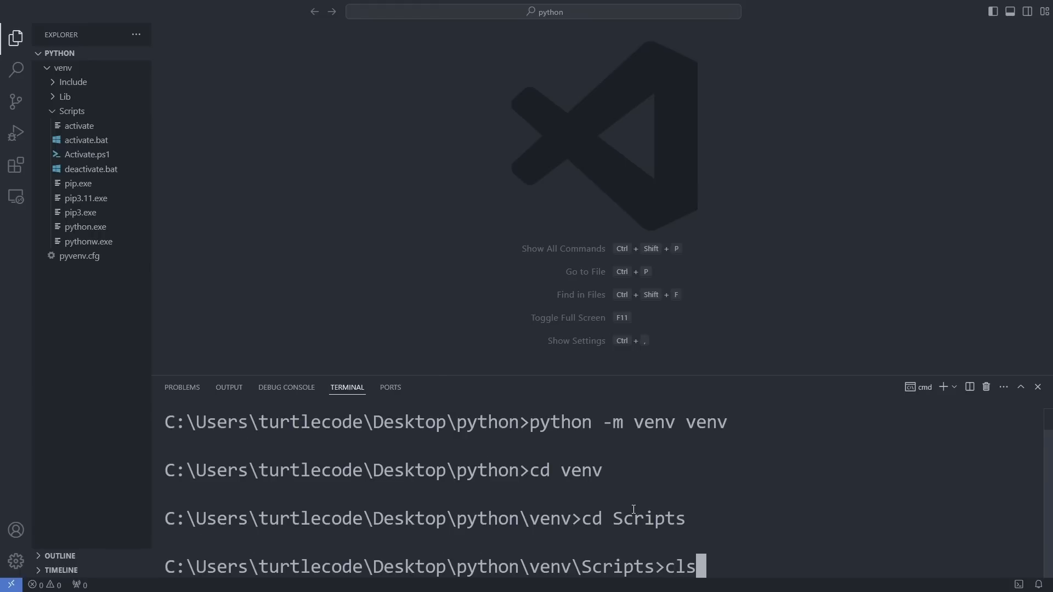
text(activate)
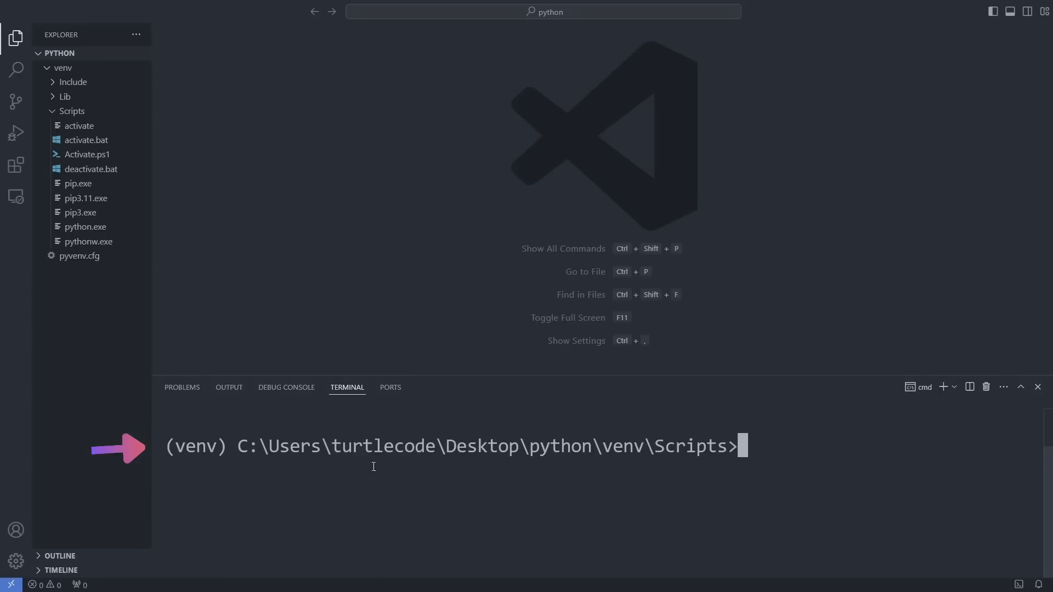
double_click(195, 446)
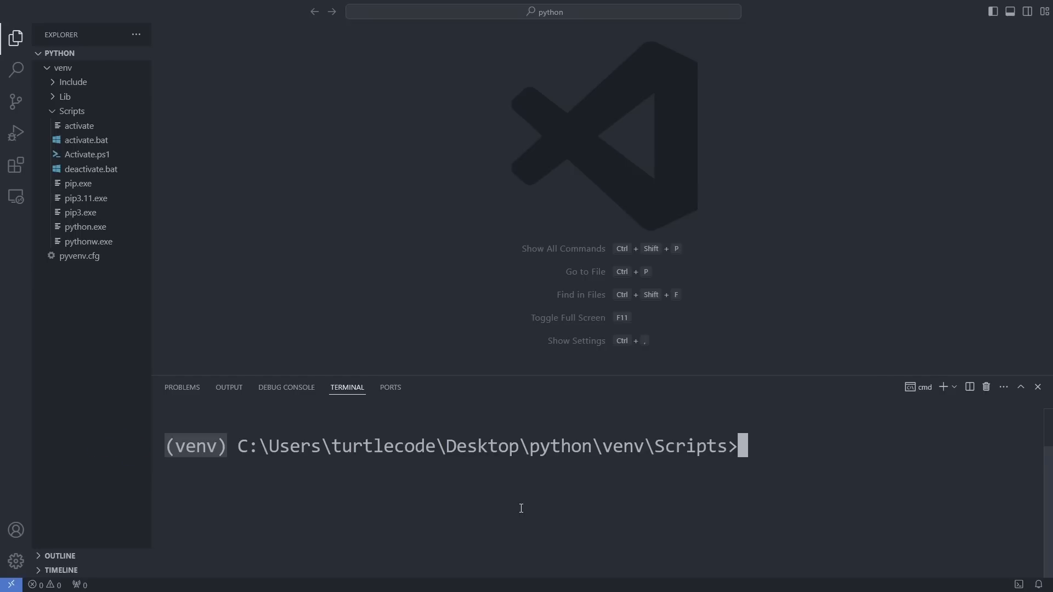
Install Django with 'pip install django' and collapse the Scripts folder
text(cd ..)
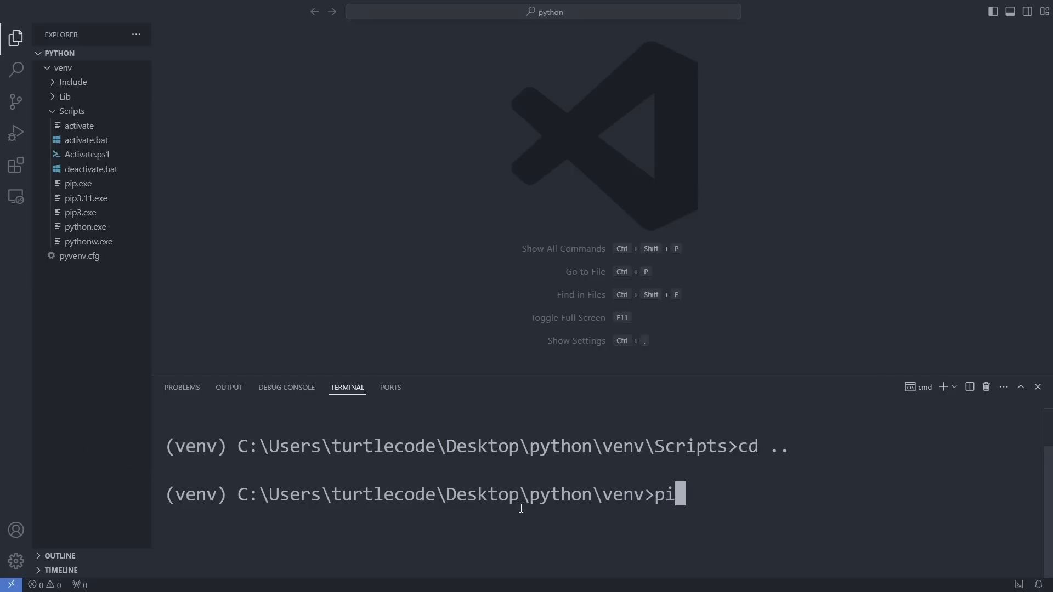
text(p install)
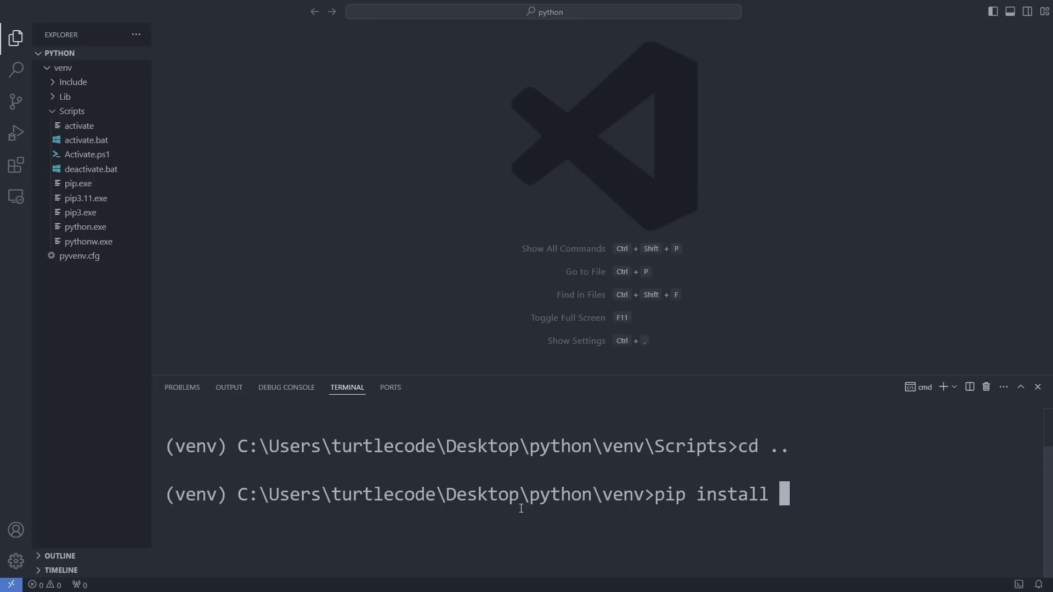
text(django)
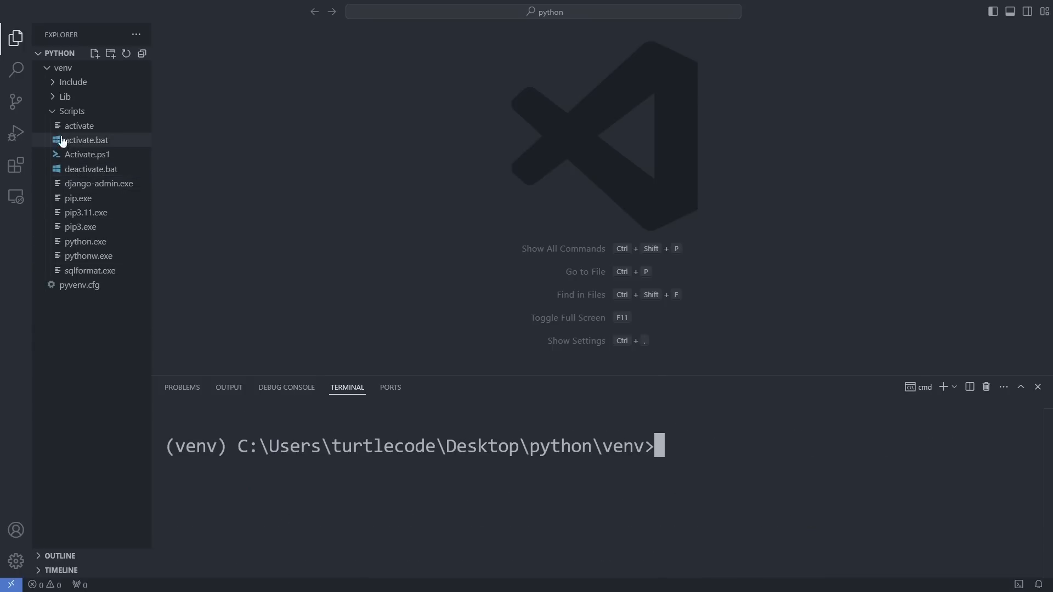
click(71, 111)
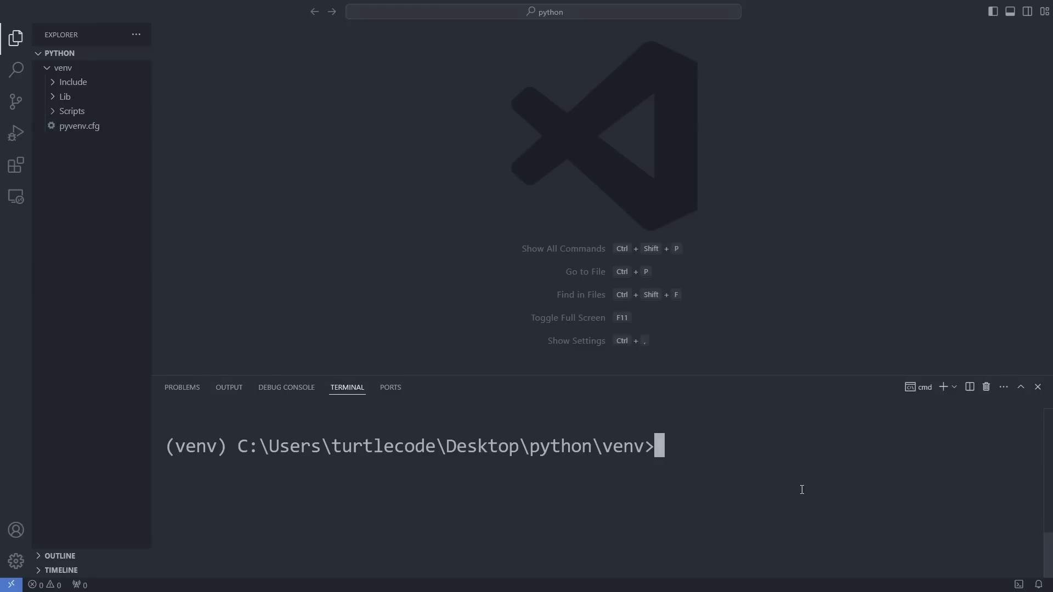
Run django-admin, scroll through its subcommand list, then clear the terminal with cls
text(django)
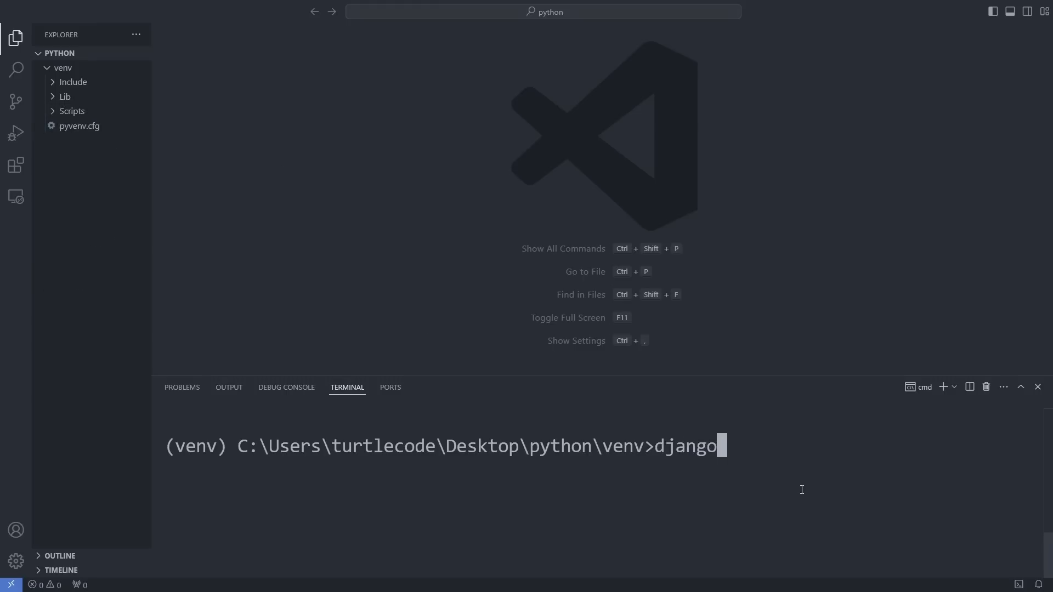
text(-admin)
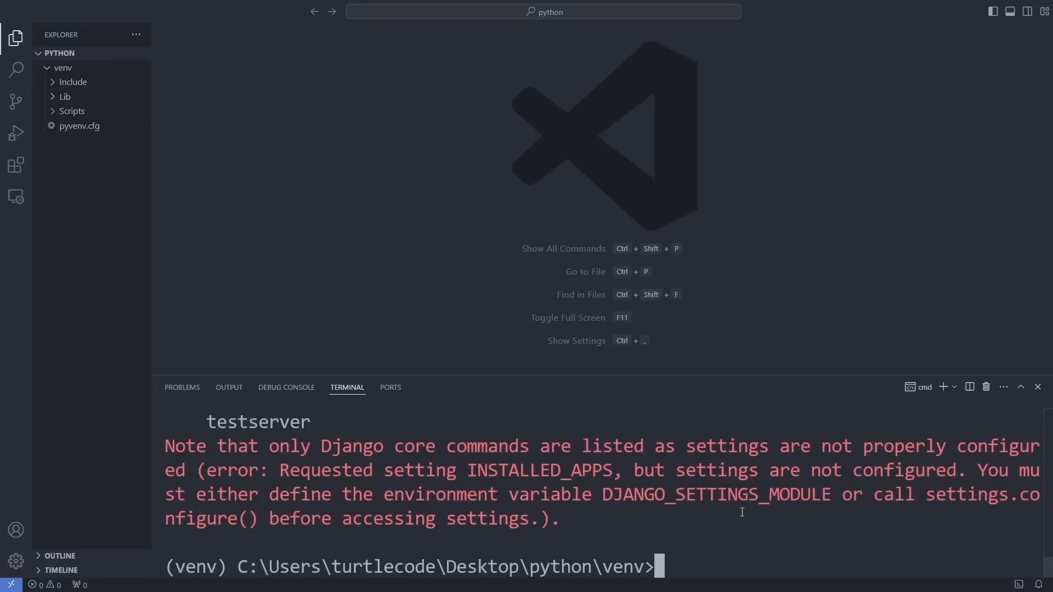
scroll(down, 3)
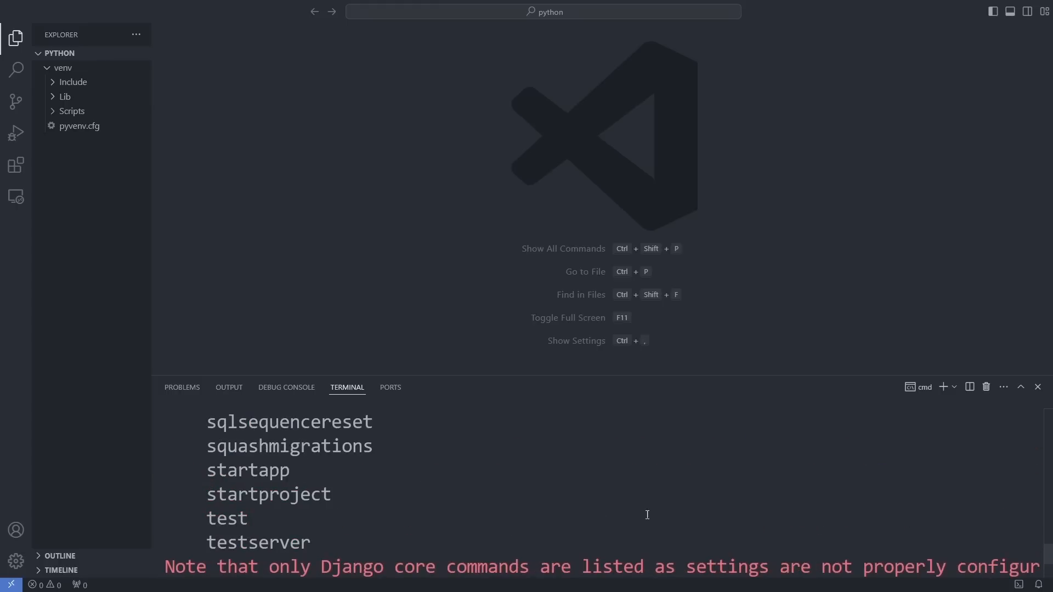
double_click(269, 493)
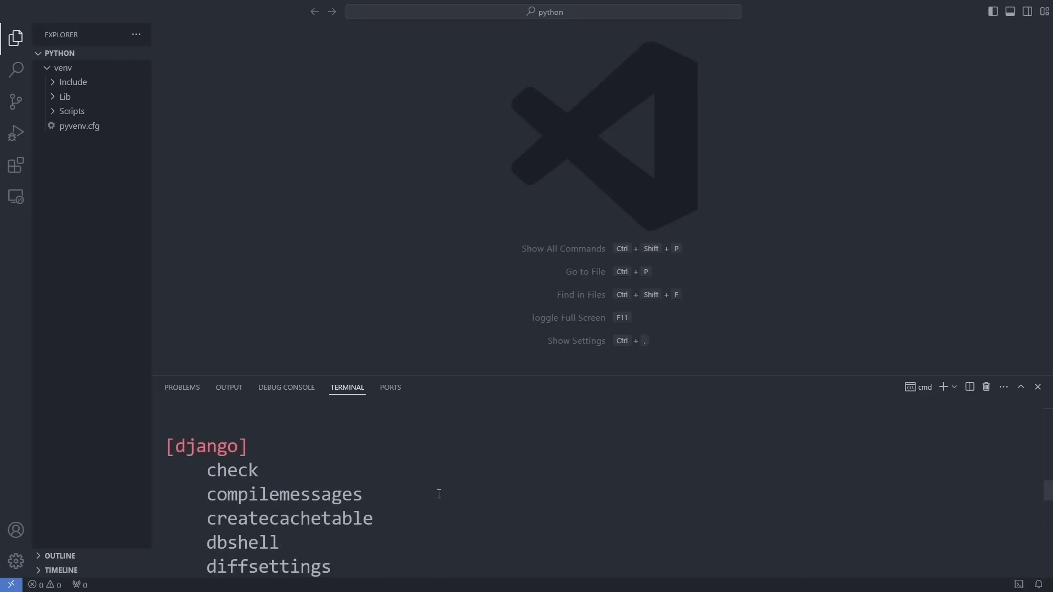
scroll(down, 3)
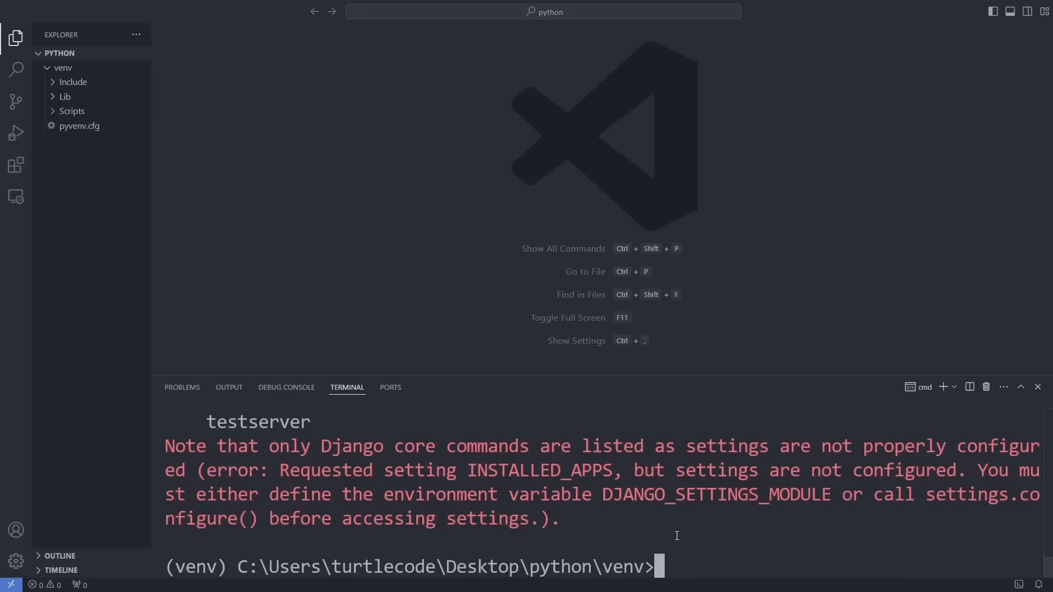
text(cls)
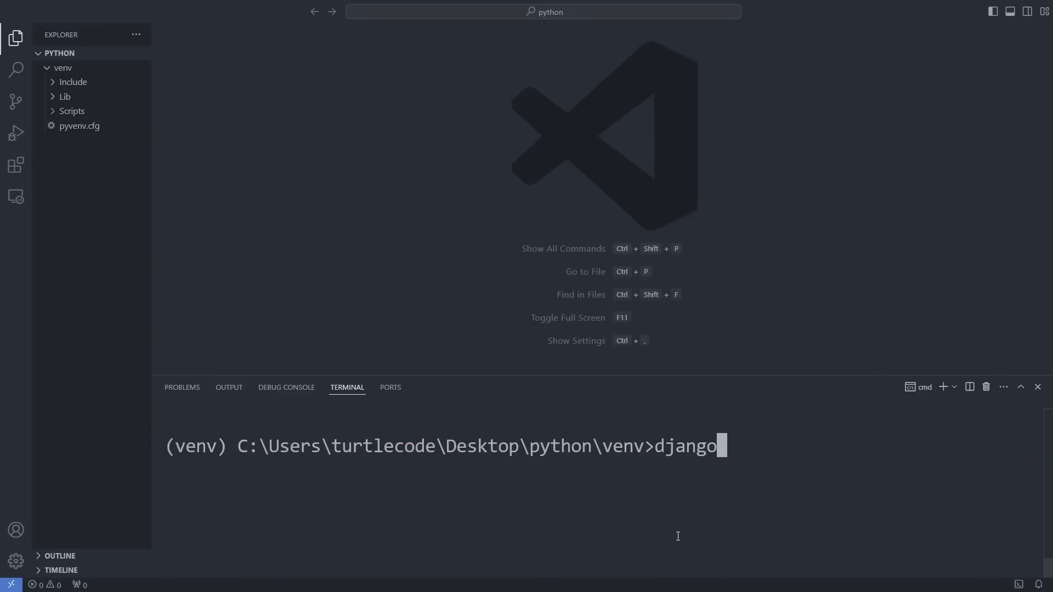
Run 'django-admin startproject djangoApp' and expand the outer and inner djangoApp folders
text(-admin startproject)
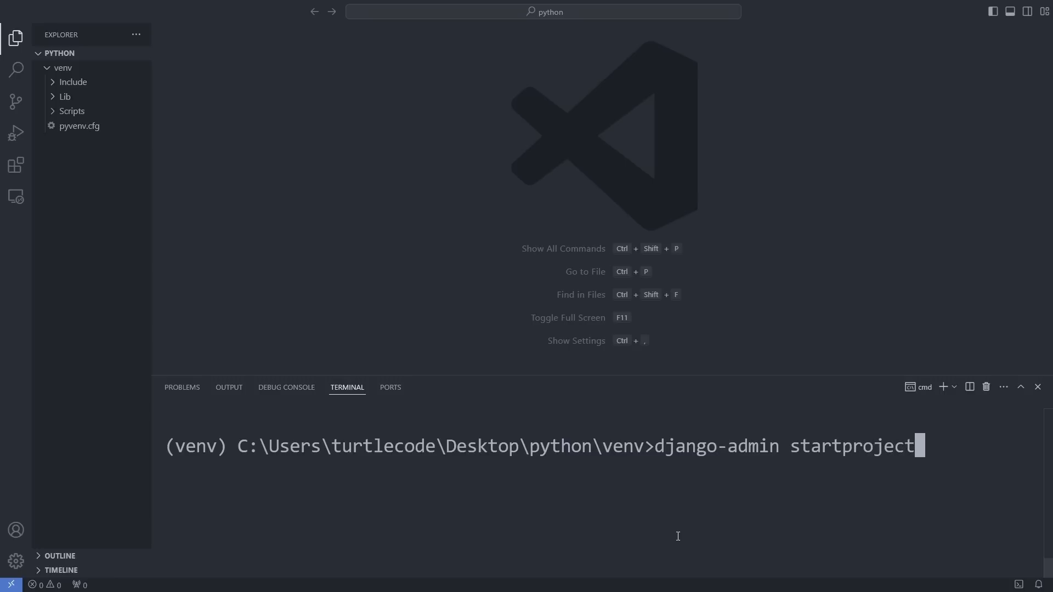
text(dja)
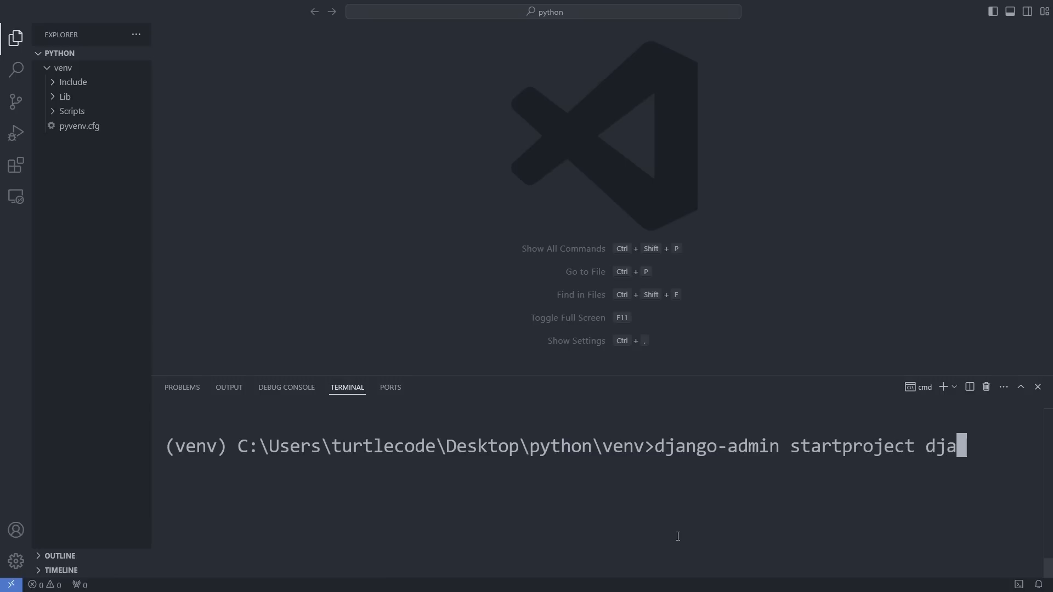
text(ngoApp)
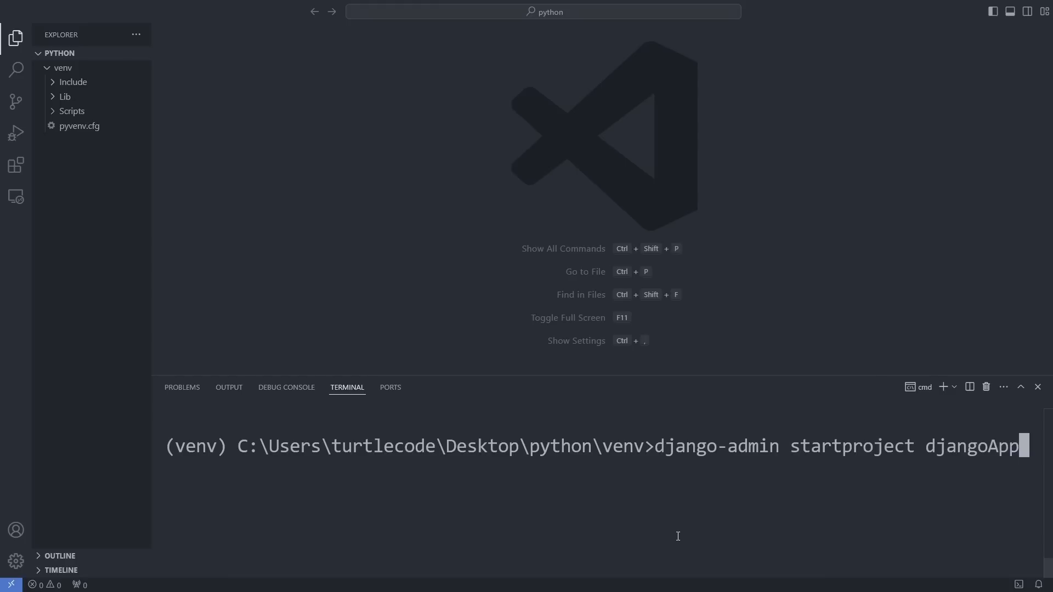
key(Enter)
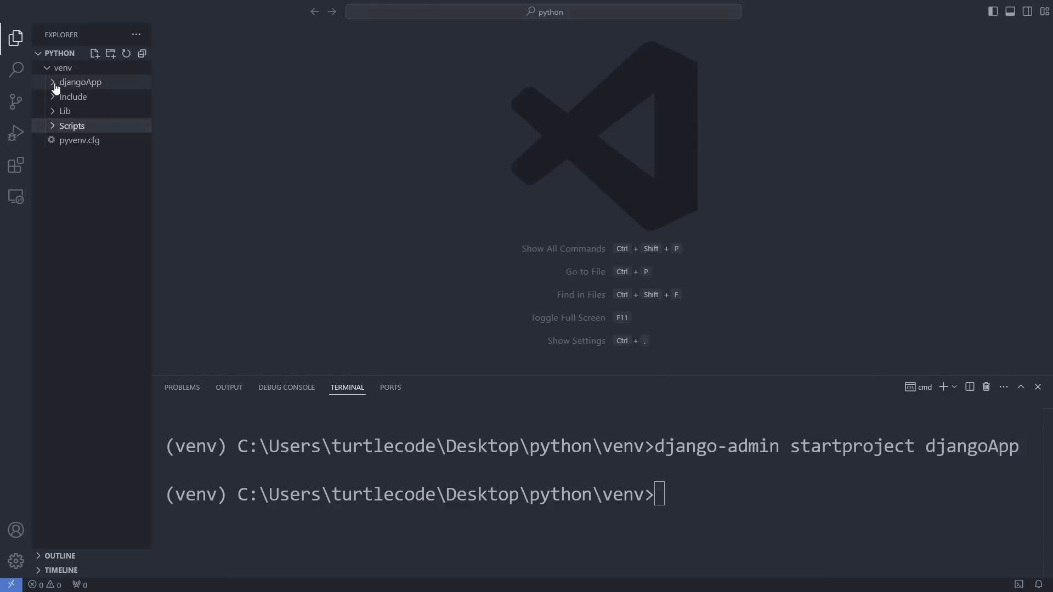
click(80, 82)
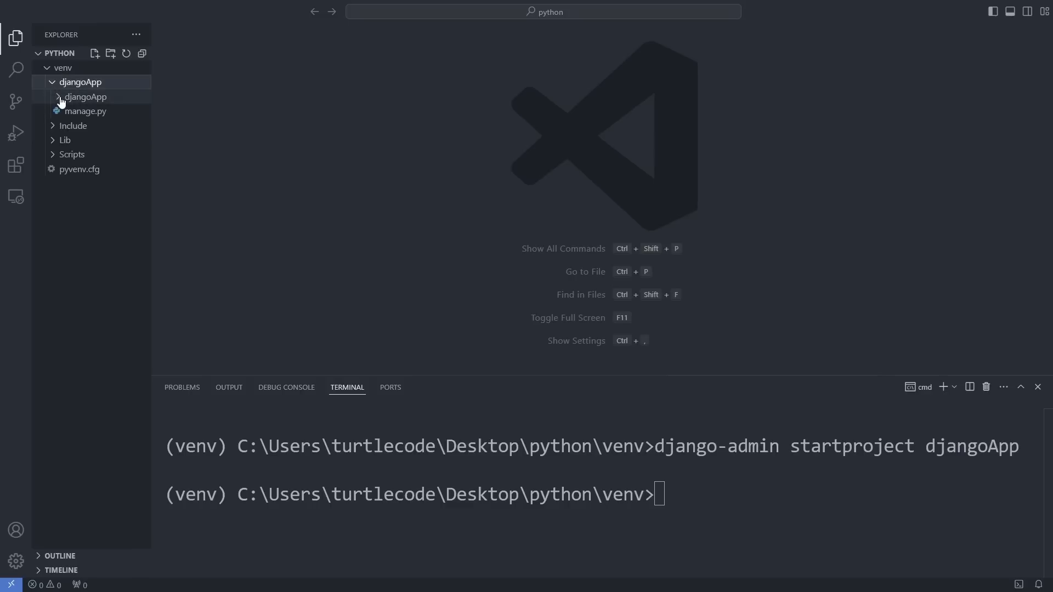
click(85, 97)
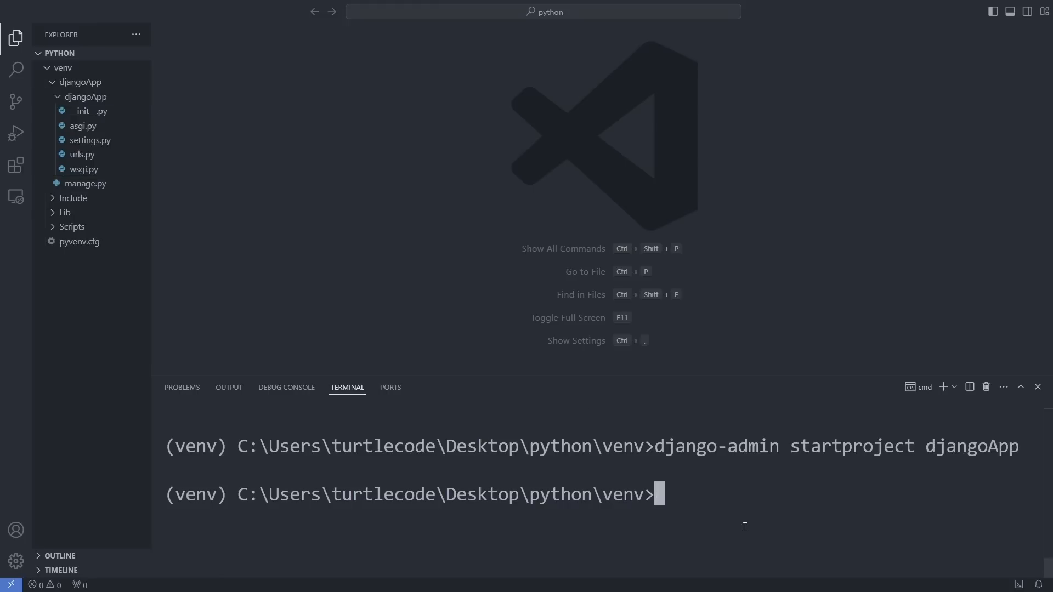
Change into djangoApp, clear the terminal, and run 'python manage.py runserver'
text(cd djangoApp)
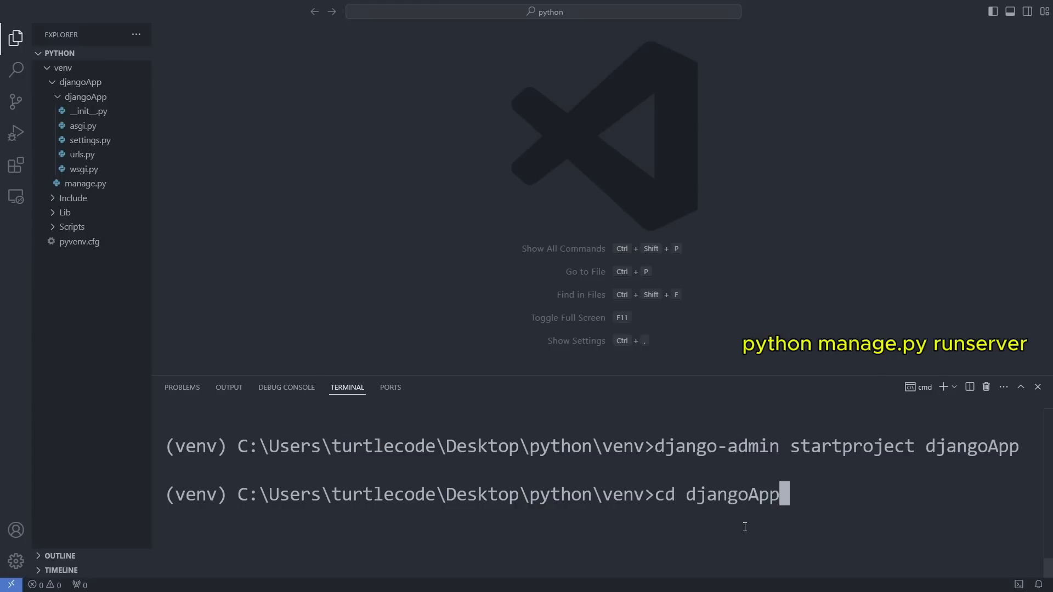
text(cls)
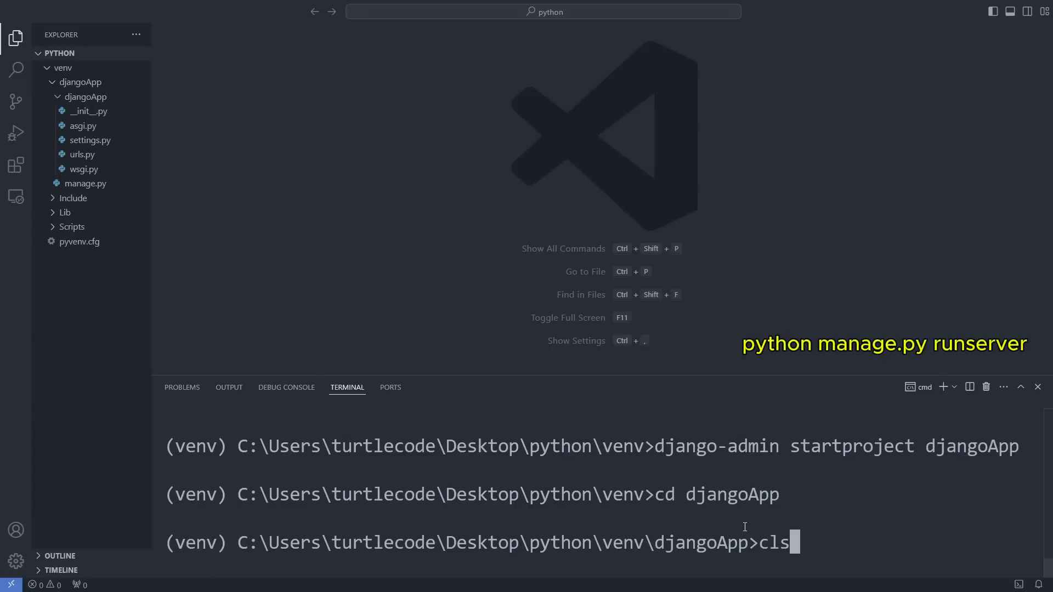
text(python)
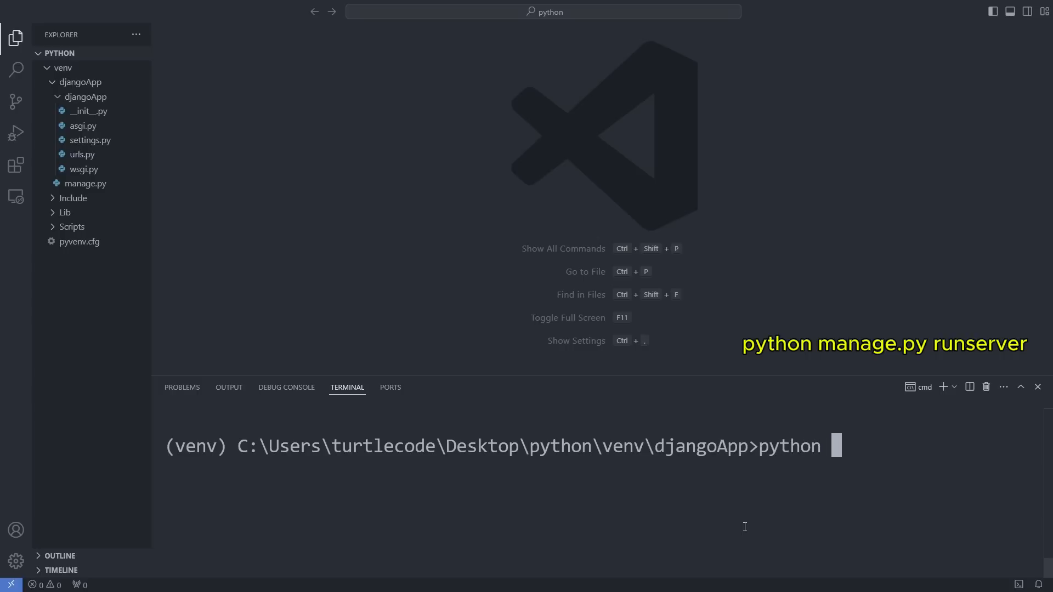
text(manage.py)
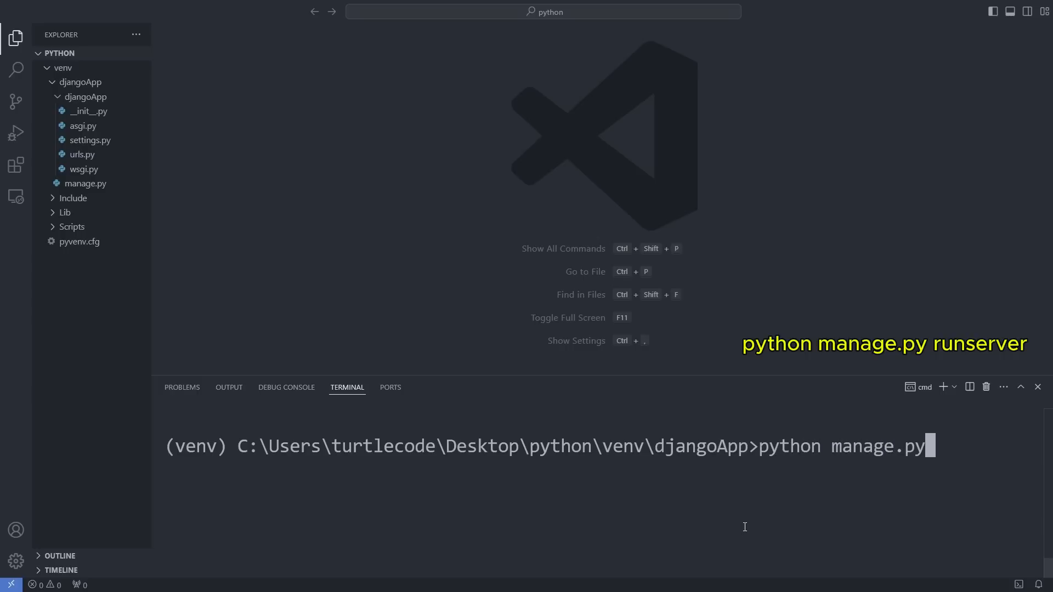
text(runserver)
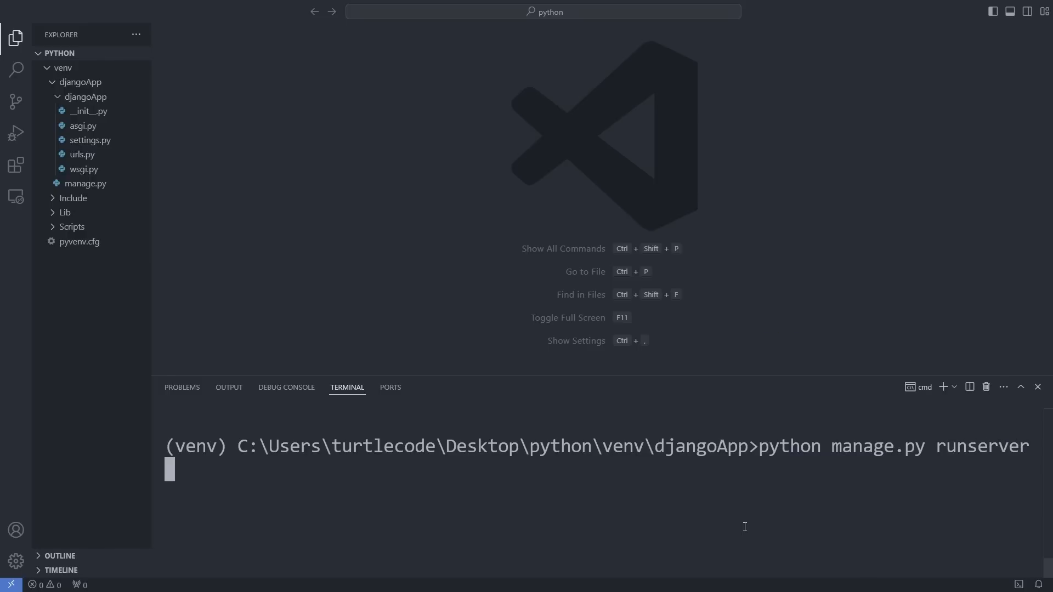
key(enter)
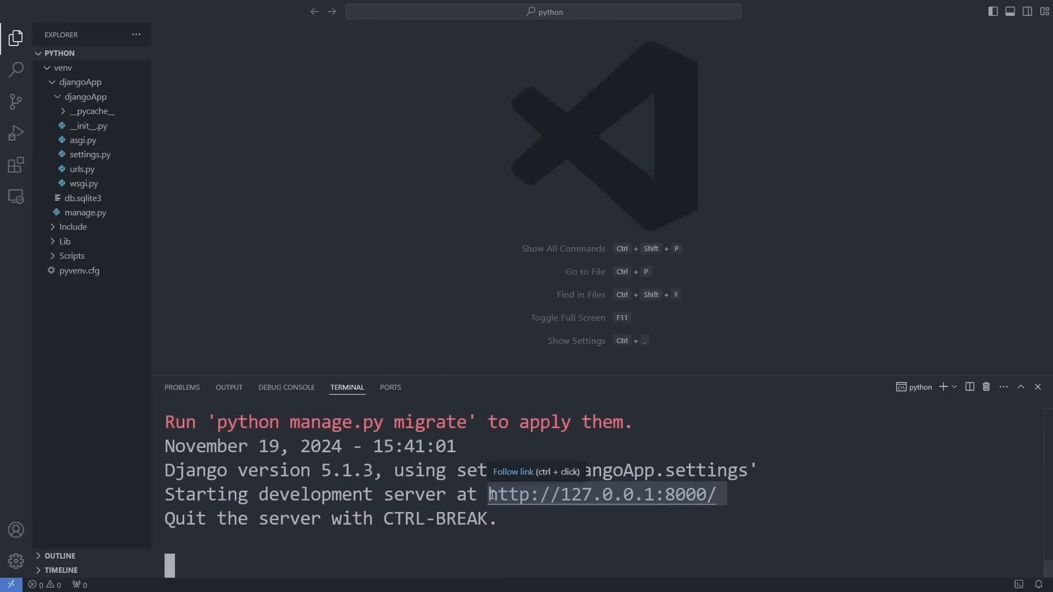
mouse_move(896, 494)
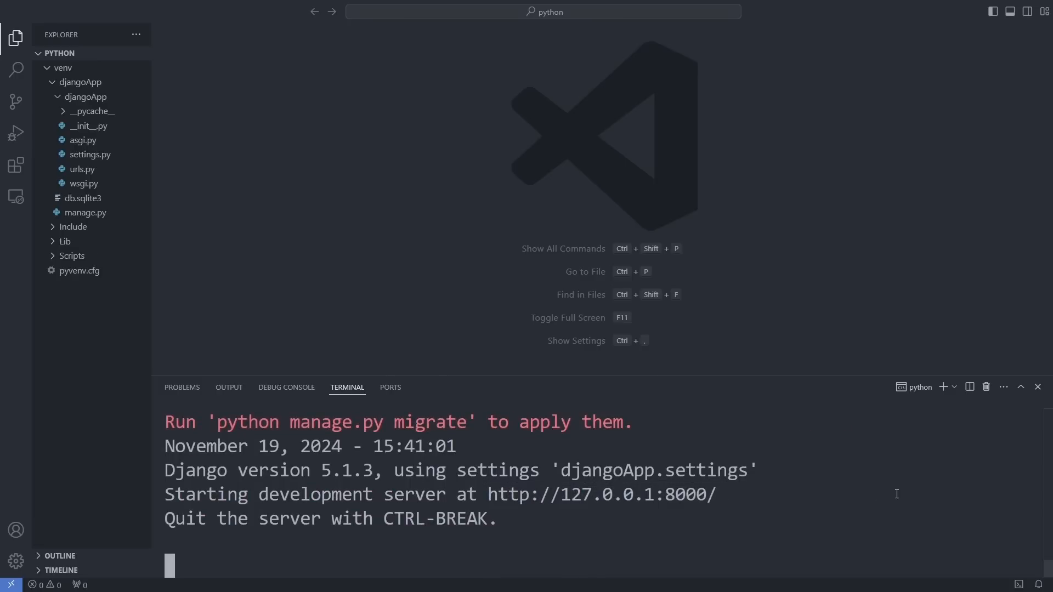